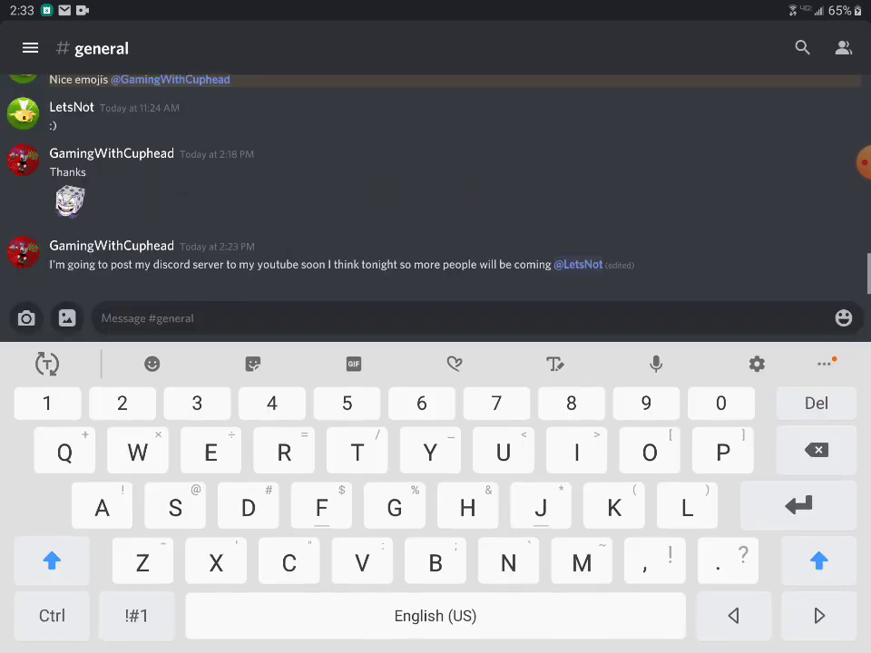
- Hide the keyboard to show the full #general chat with its custom emoji messages
click(843, 317)
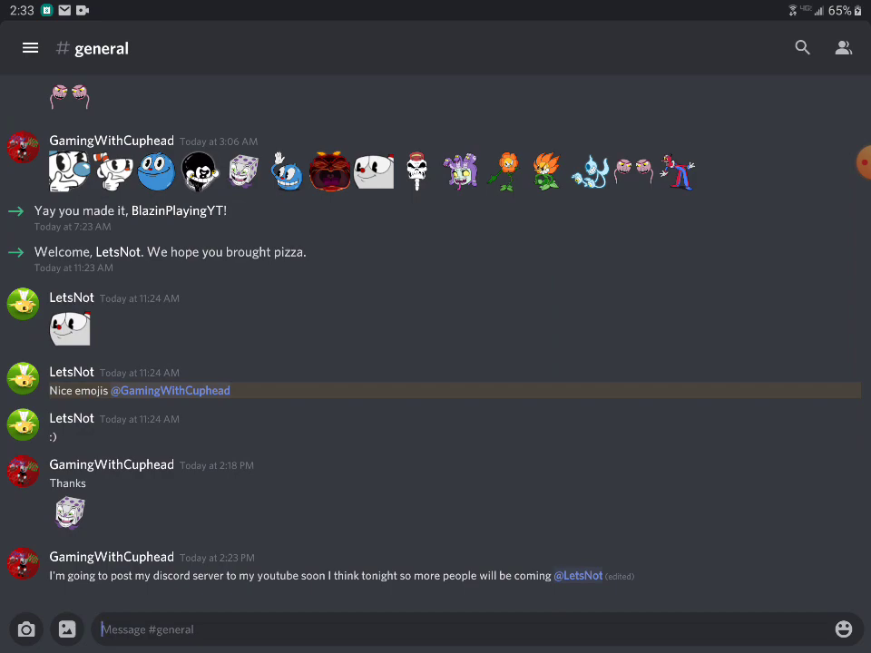
- Open the empty #memes and #link-to-newest-video channels, then reopen the channel list
click(30, 47)
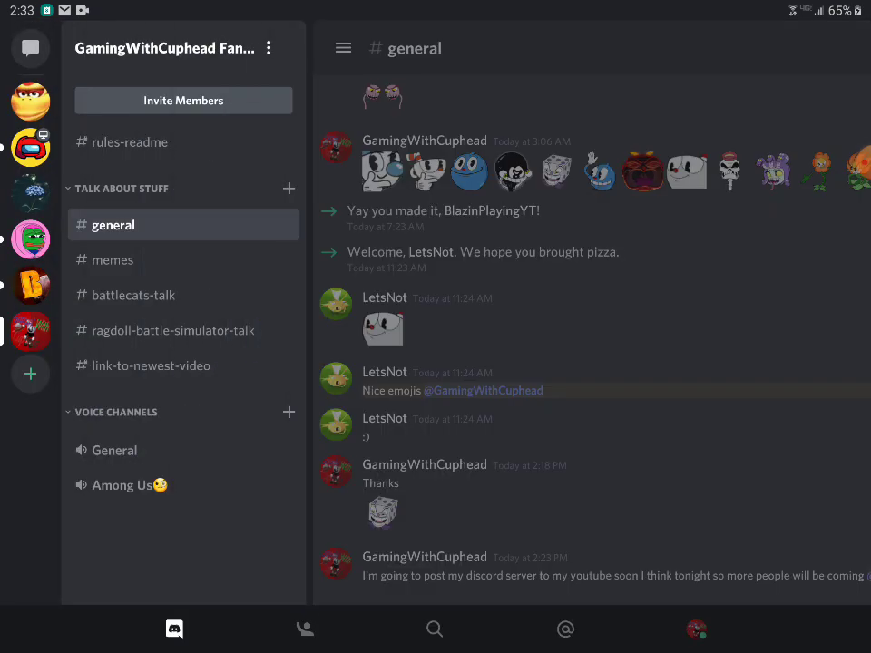
click(113, 261)
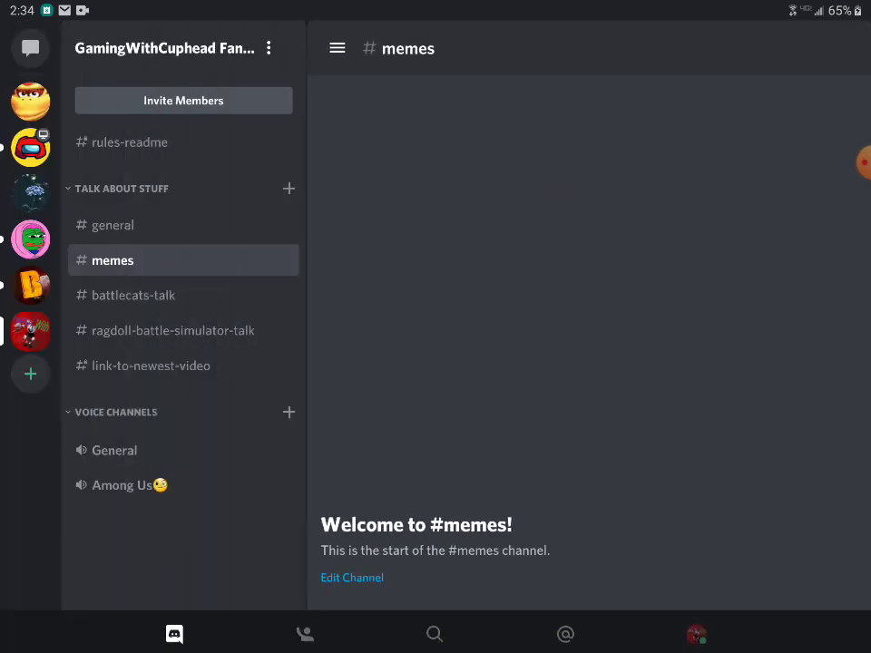
click(174, 331)
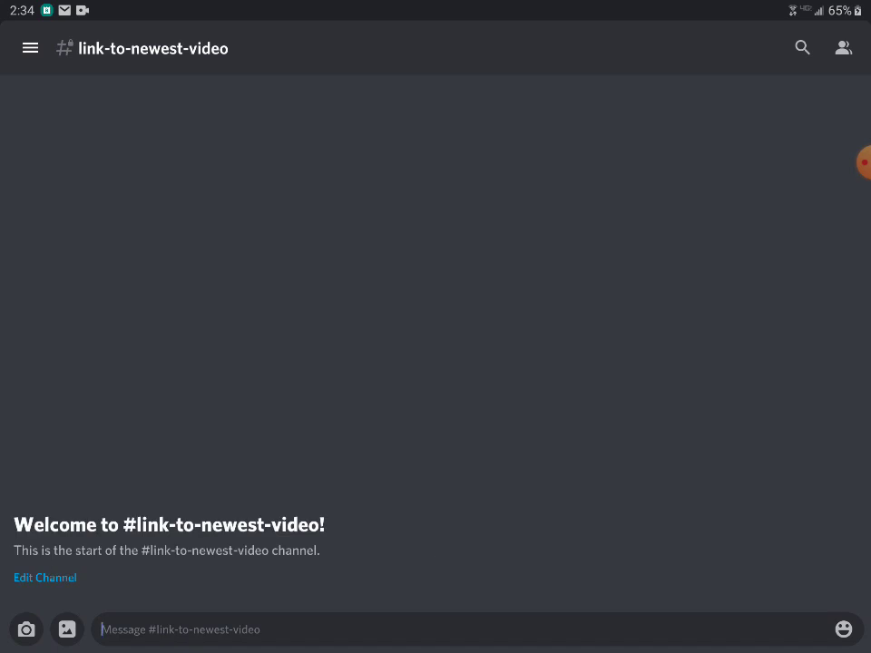
click(30, 47)
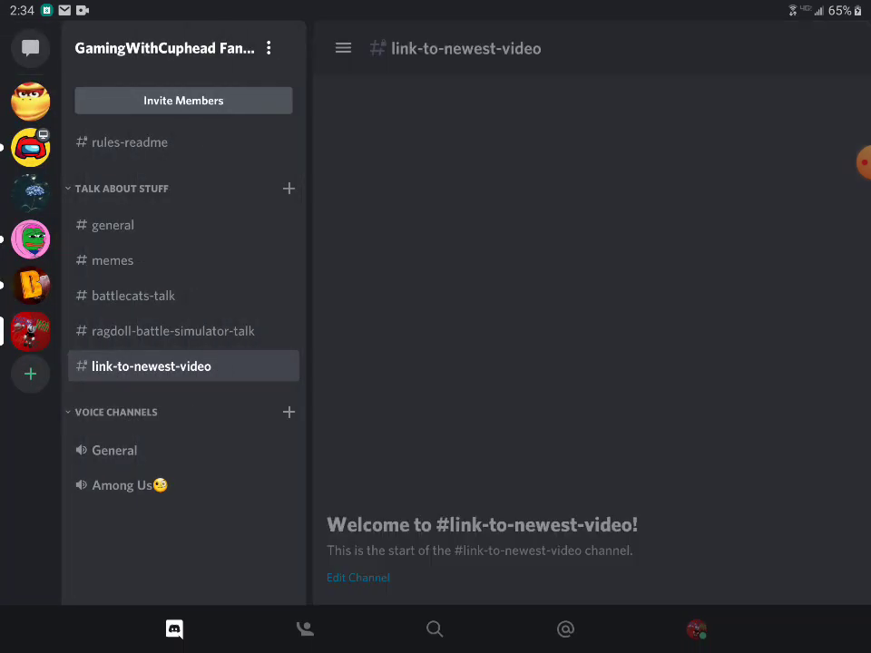